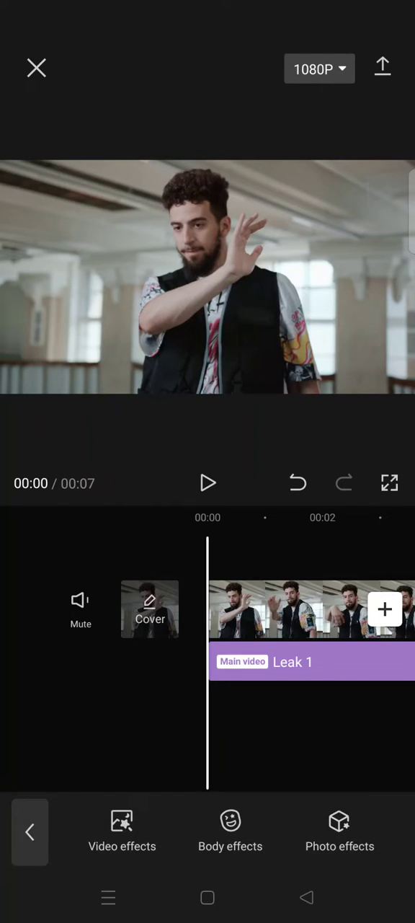
Open Video effects and scroll the Trending list down to Leak 1.
left_click(122, 831)
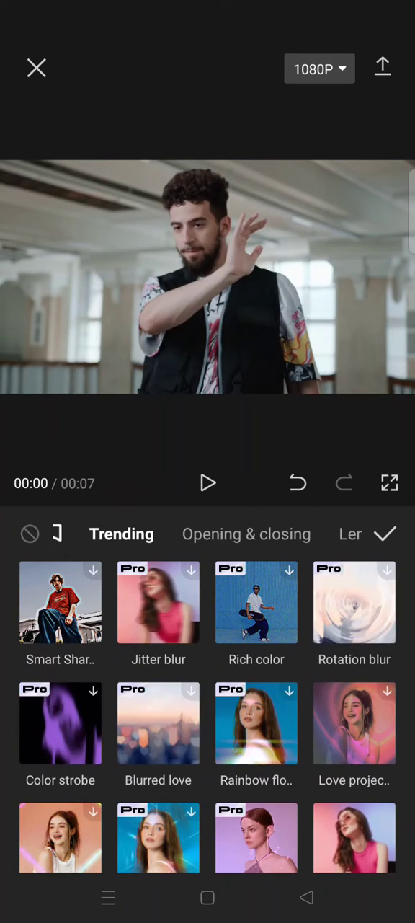
scroll("down", 3)
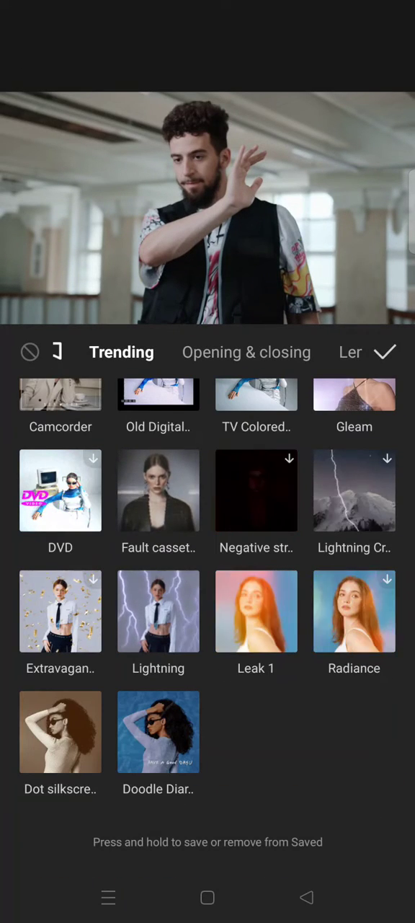
Apply the Leak 1 effect to the main video clip.
left_click(256, 611)
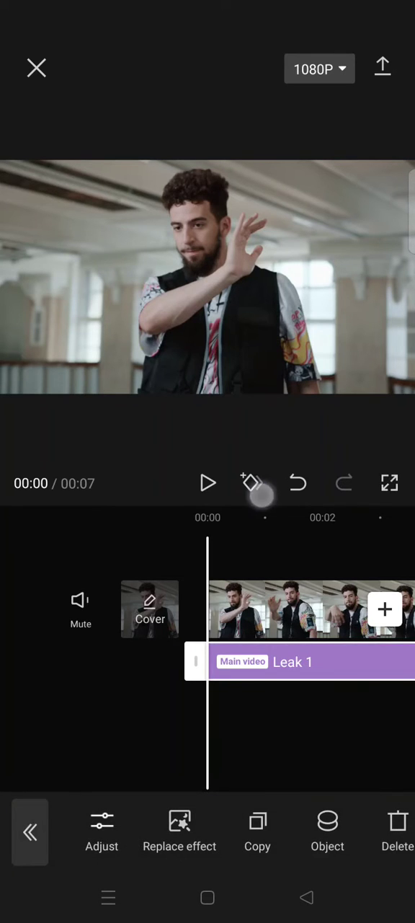
Keyframe Leak 1 at 00:00 and near the end, lowering atmosphere to 20.
left_click(101, 832)
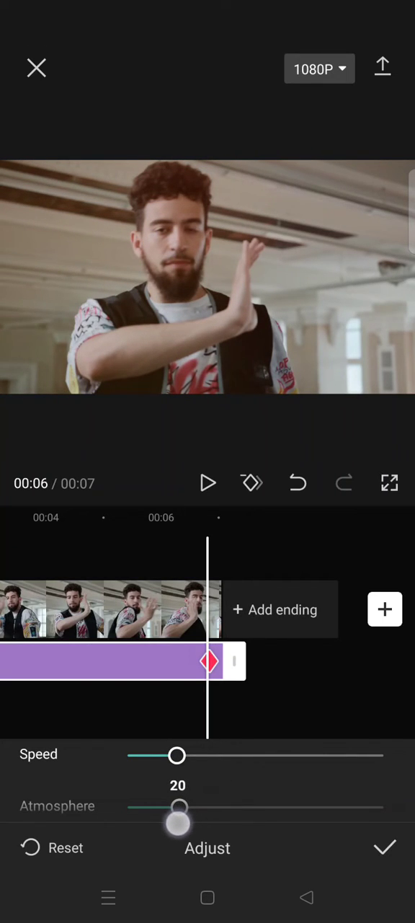
left_click_drag(177, 821, 178, 806)
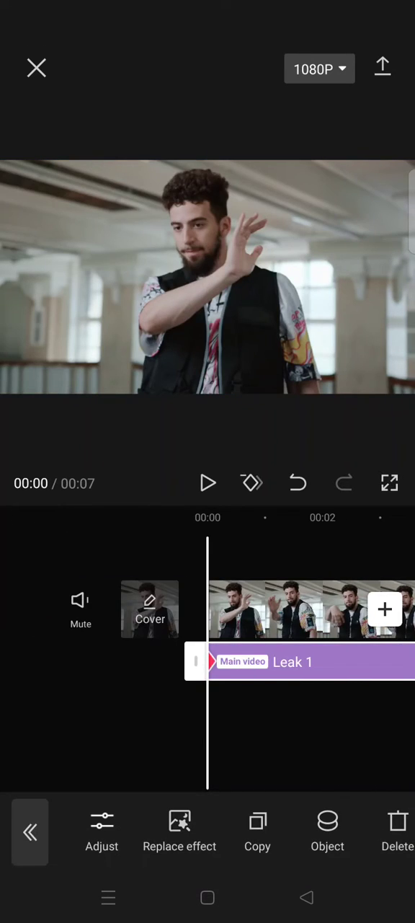
Play the clip through to its 7-second end to preview the keyframed Leak 1.
left_click(207, 483)
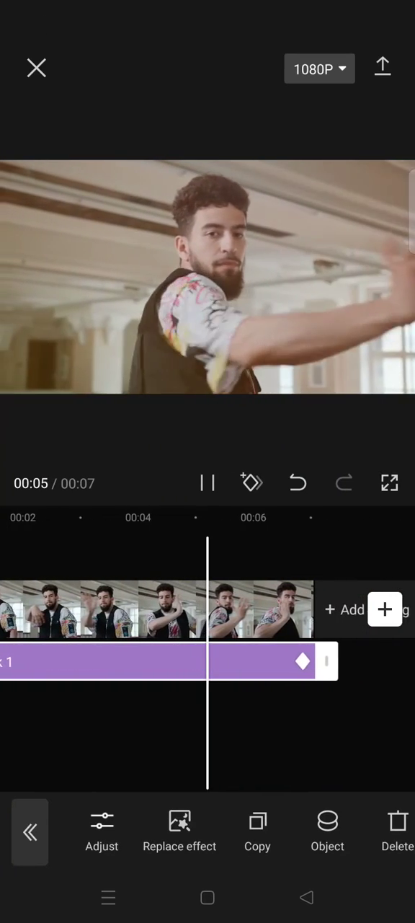
left_click(207, 483)
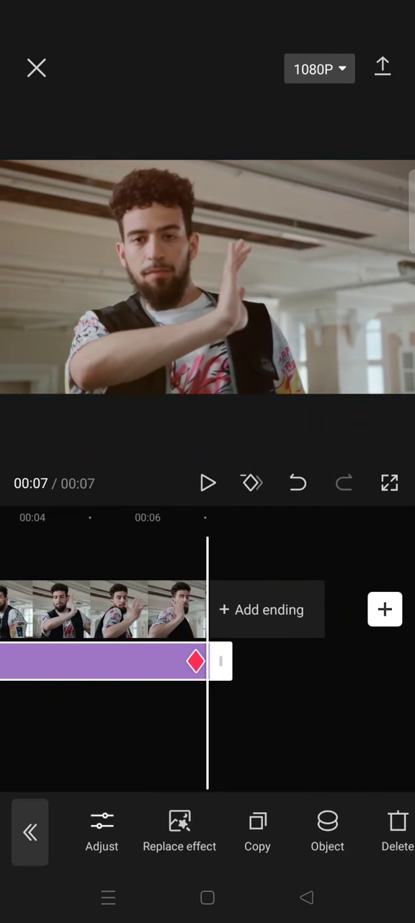